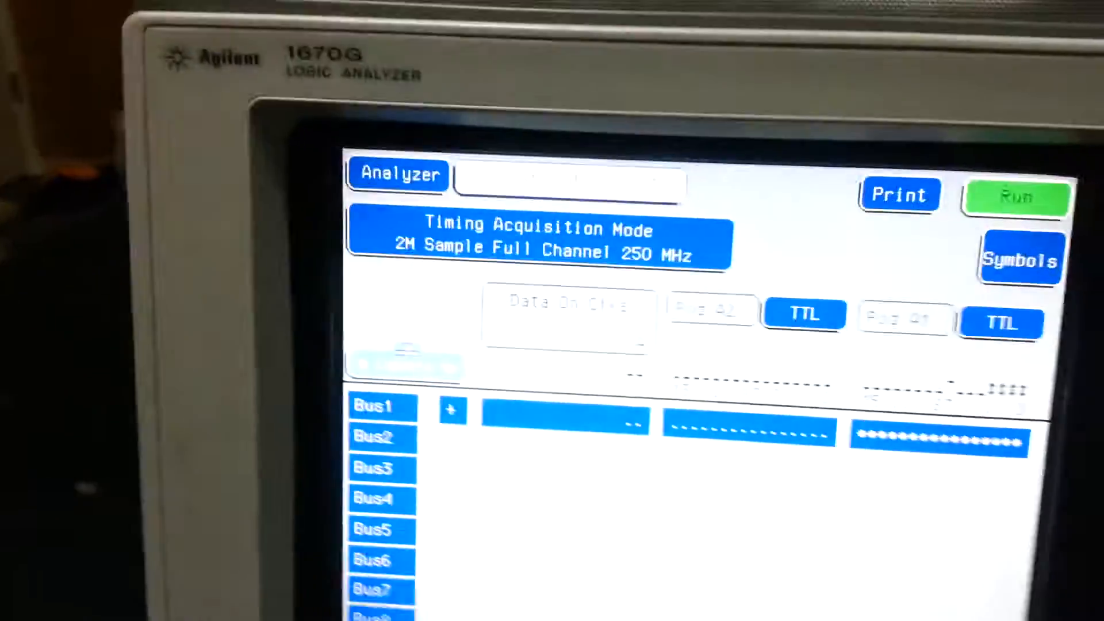
Choose the 4M Sample Half Channel 500 MHz timing acquisition mode
left_click(539, 243)
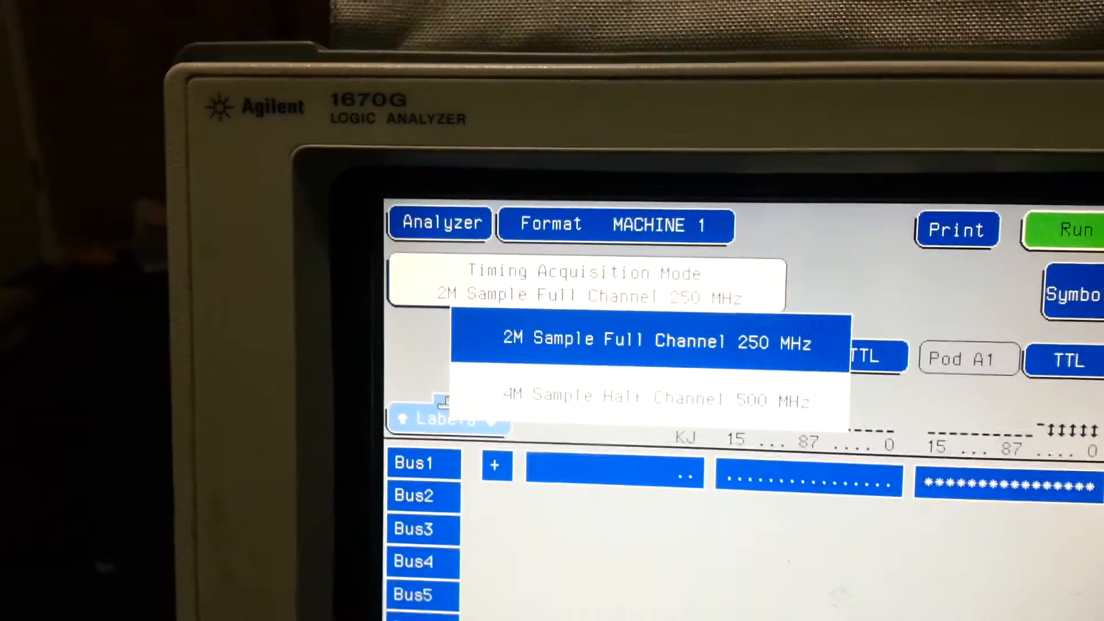
left_click(634, 395)
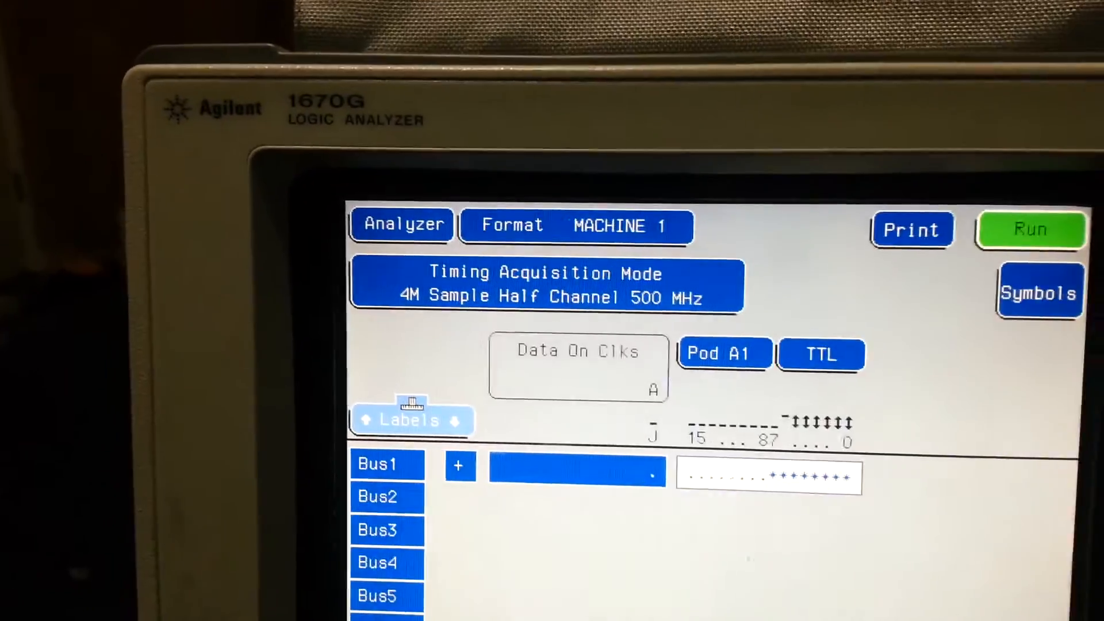
Set trigger sequence level 1 to TRIGGER on in_range1 and confirm with Done
left_click(510, 225)
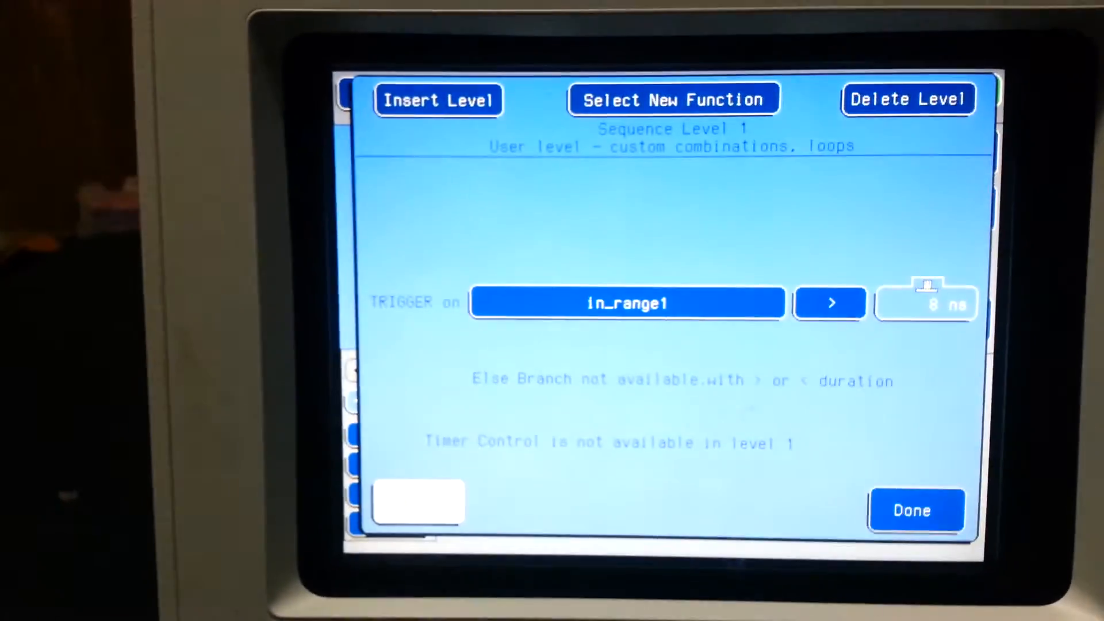
left_click(916, 510)
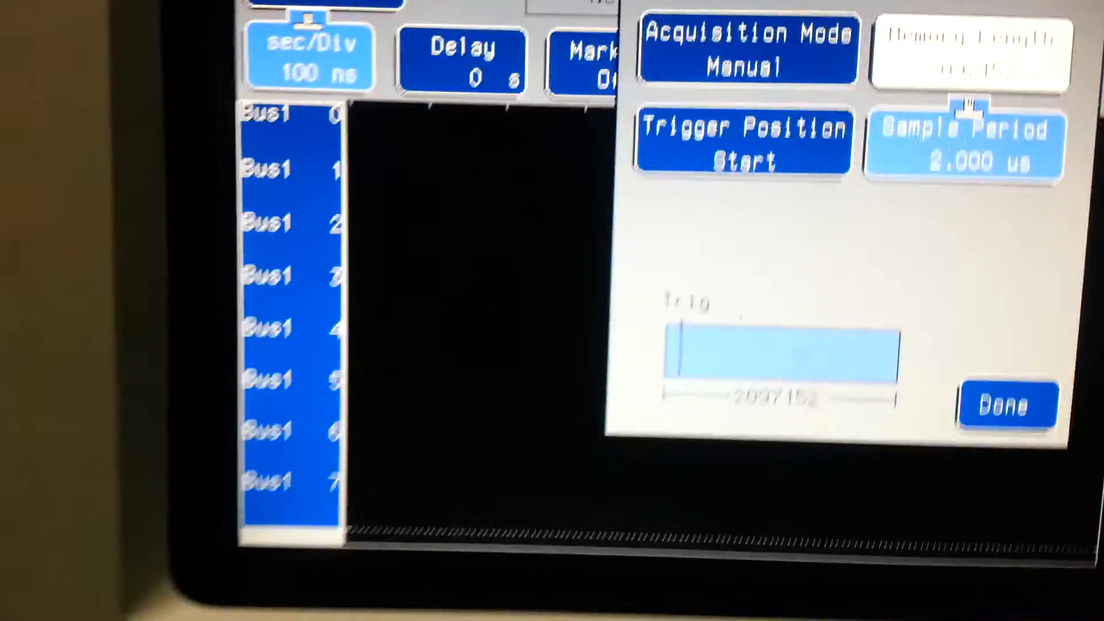
Set acquisition Manual, trigger position Start, sample period 2.000 us and confirm
left_click(1005, 406)
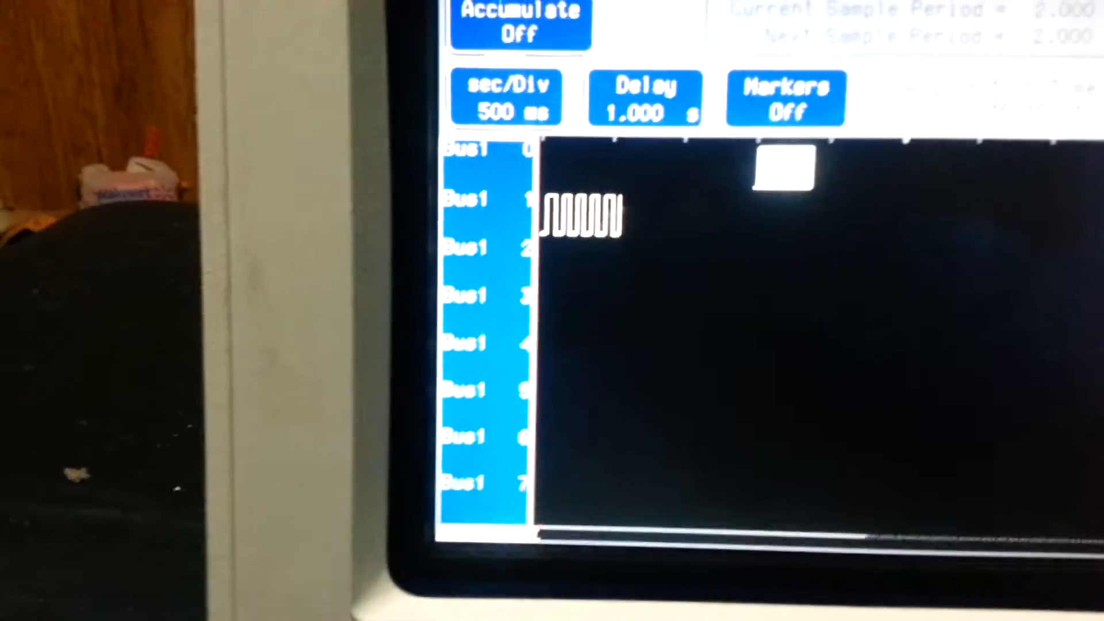
Run the capture and display Bus1 at 500 ms/div with a 1.000 s delay
left_click(506, 97)
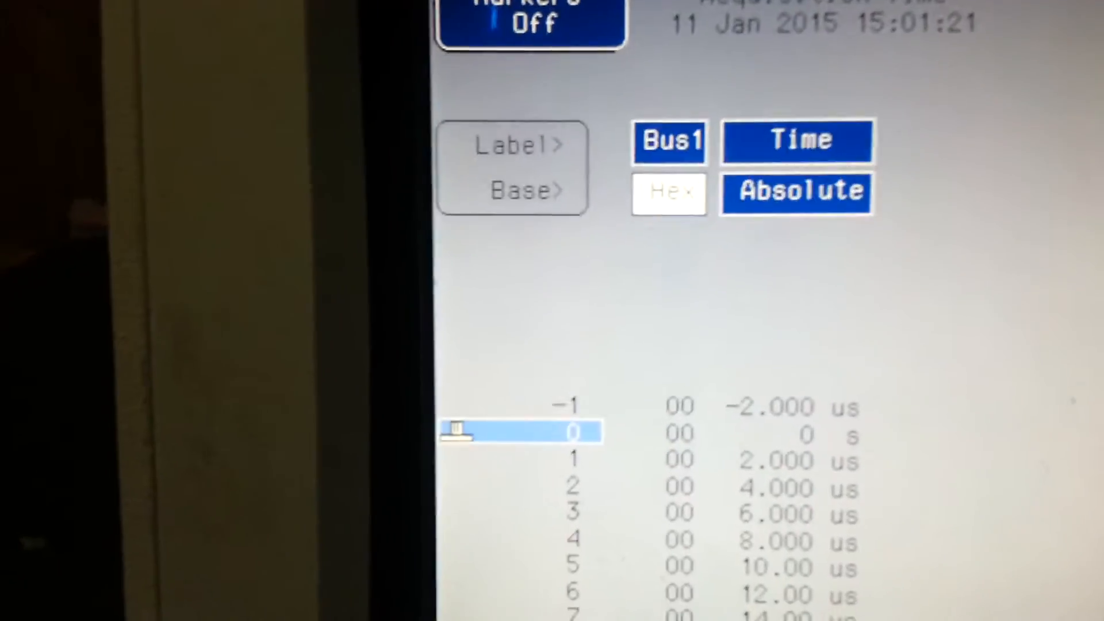
Change the Bus1 listing base from hex to Binary
left_click(668, 192)
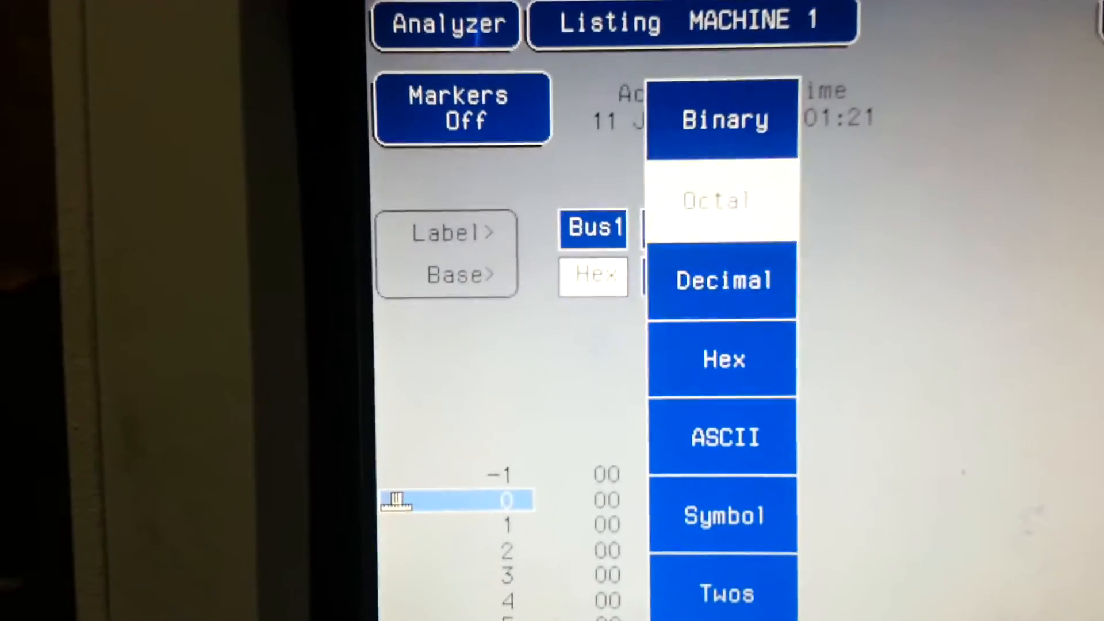
left_click(723, 120)
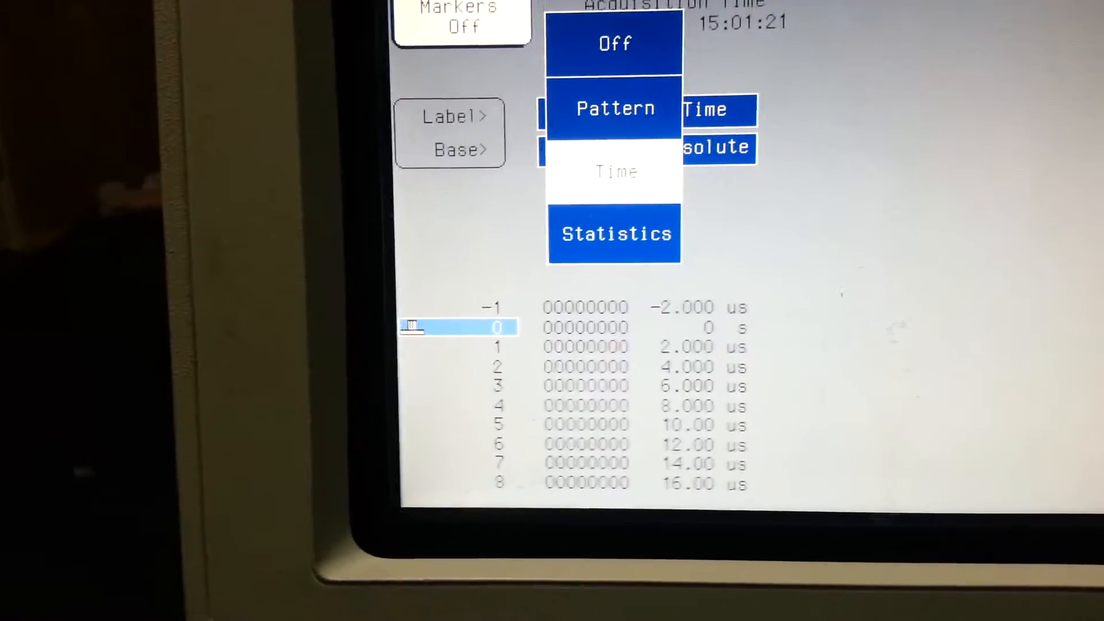
Switch markers to Pattern and select the X pattern marker to find
left_click(613, 108)
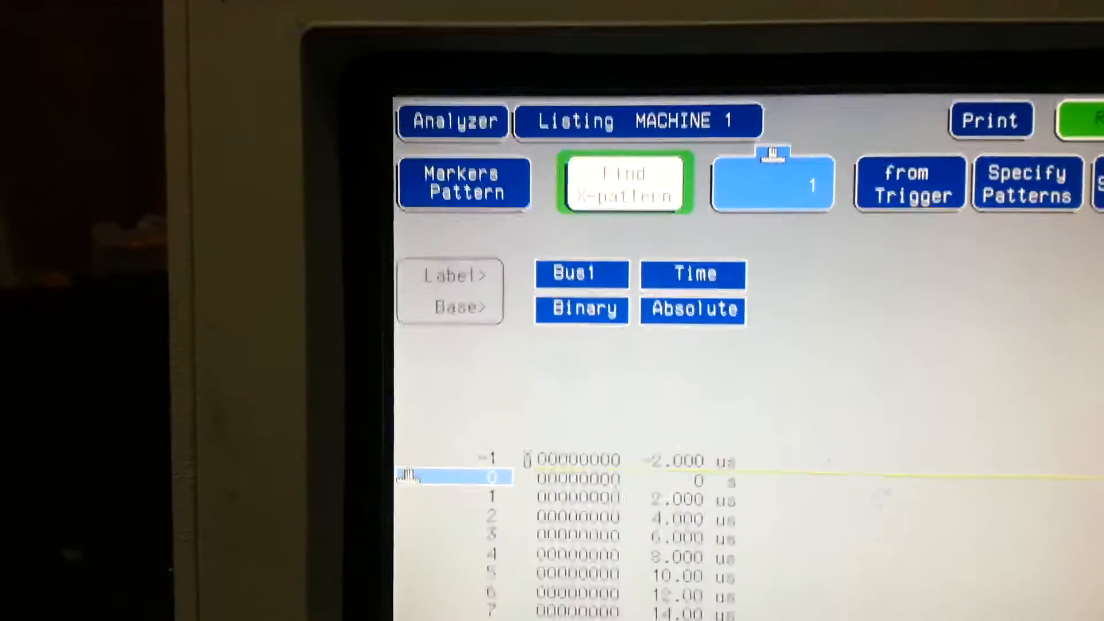
left_click(623, 183)
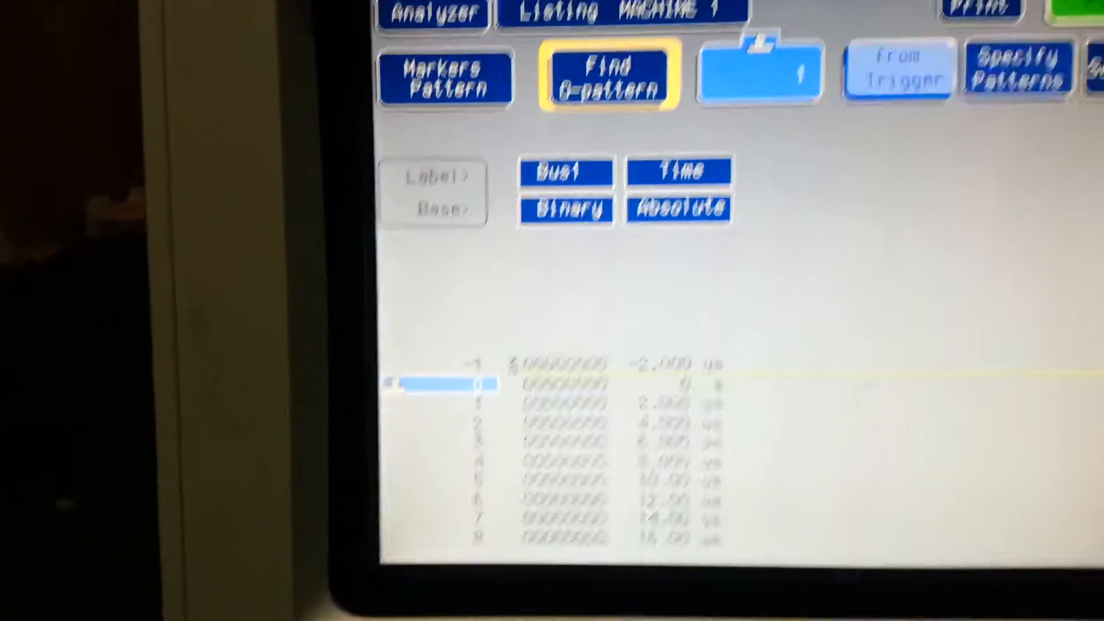
left_click(610, 77)
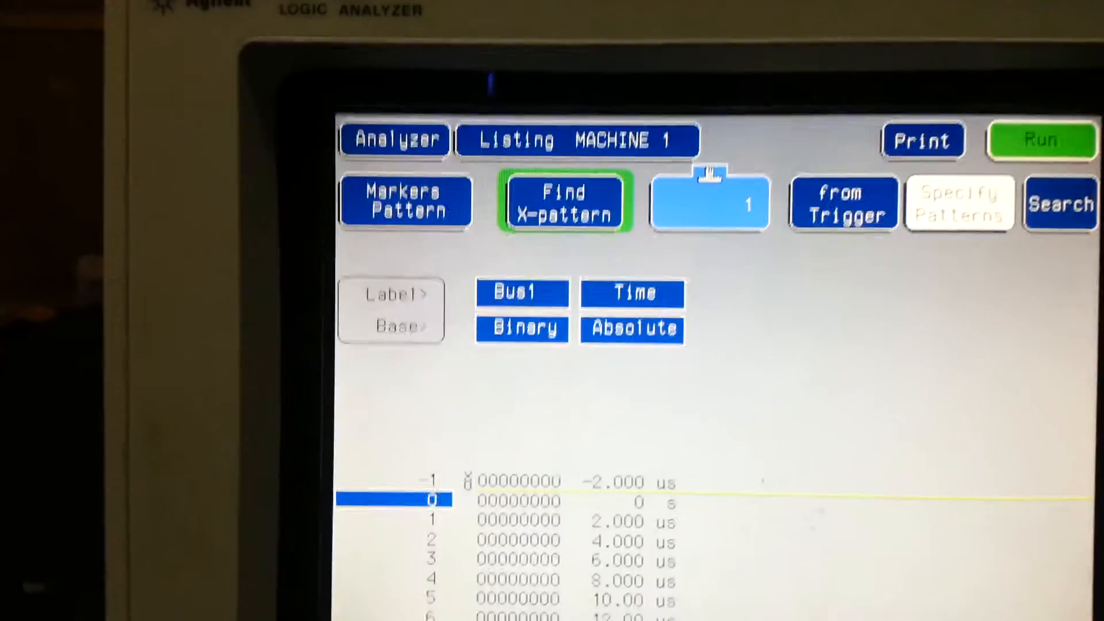
Define X pattern hex DF on Bus1 and search the listing for it
left_click(710, 202)
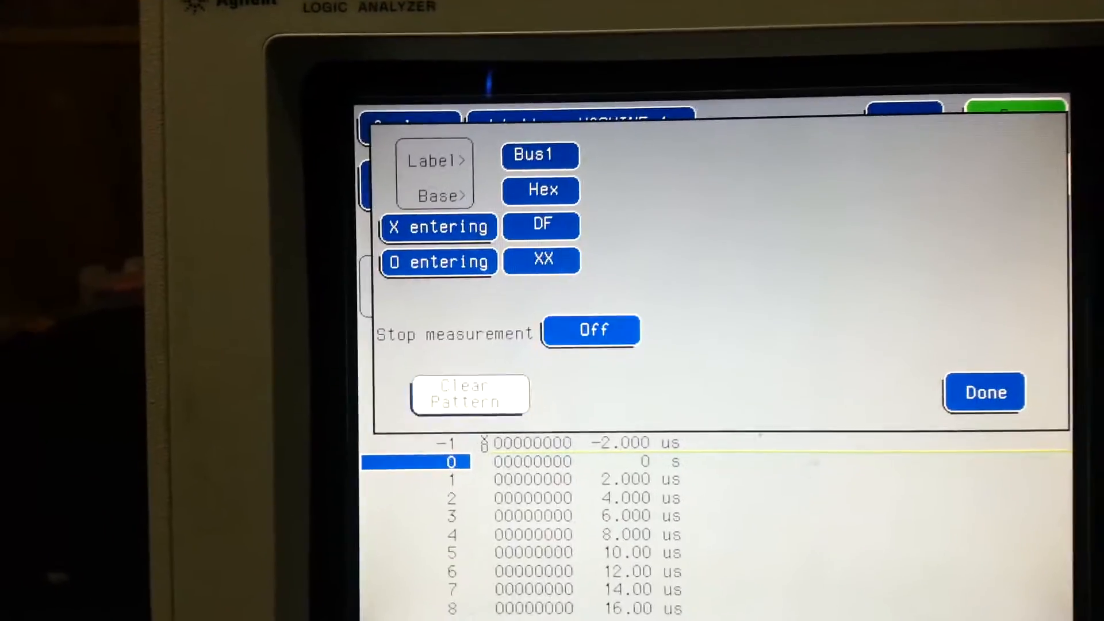
left_click(983, 392)
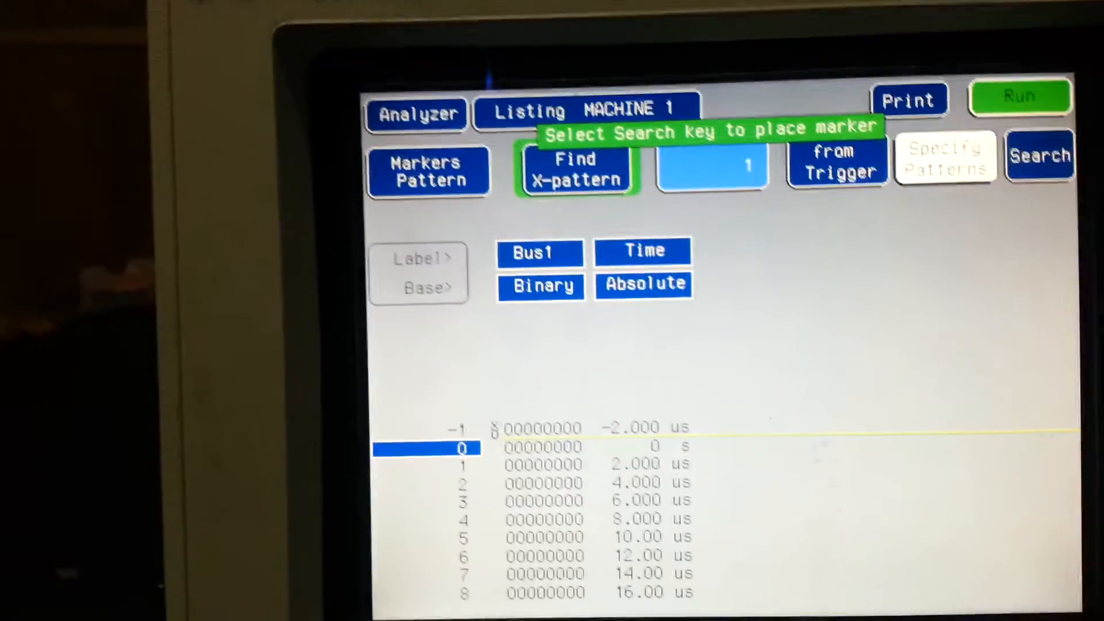
left_click(1041, 155)
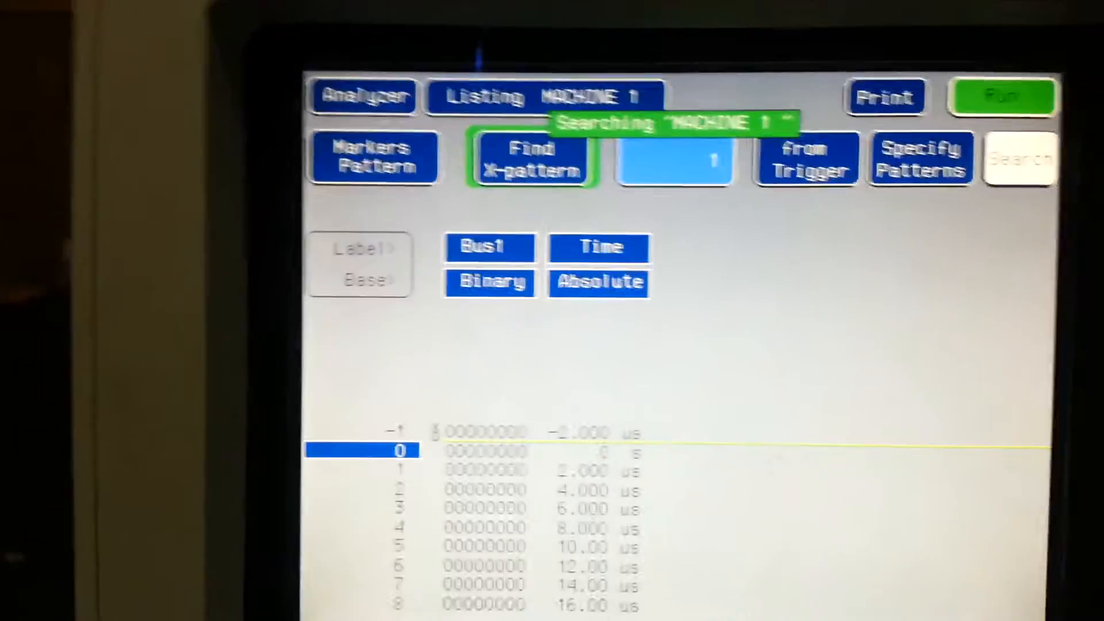